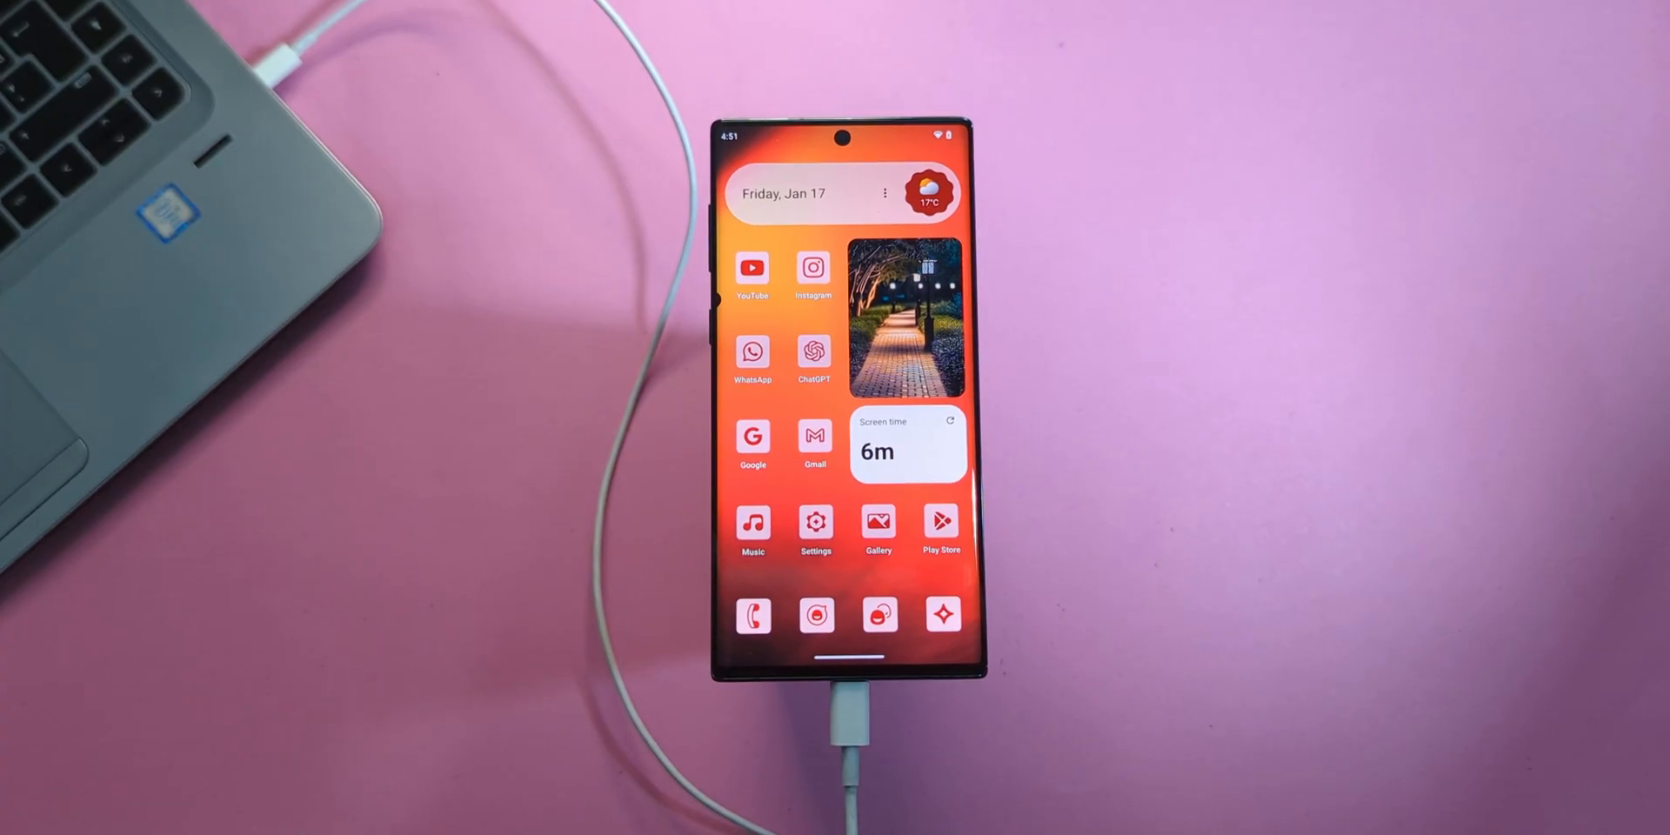
- Select both app-release.apk and PlayIntegrityFix_v18.3.zip in the Downloads folder
left_click_drag(841, 138, 841, 426)
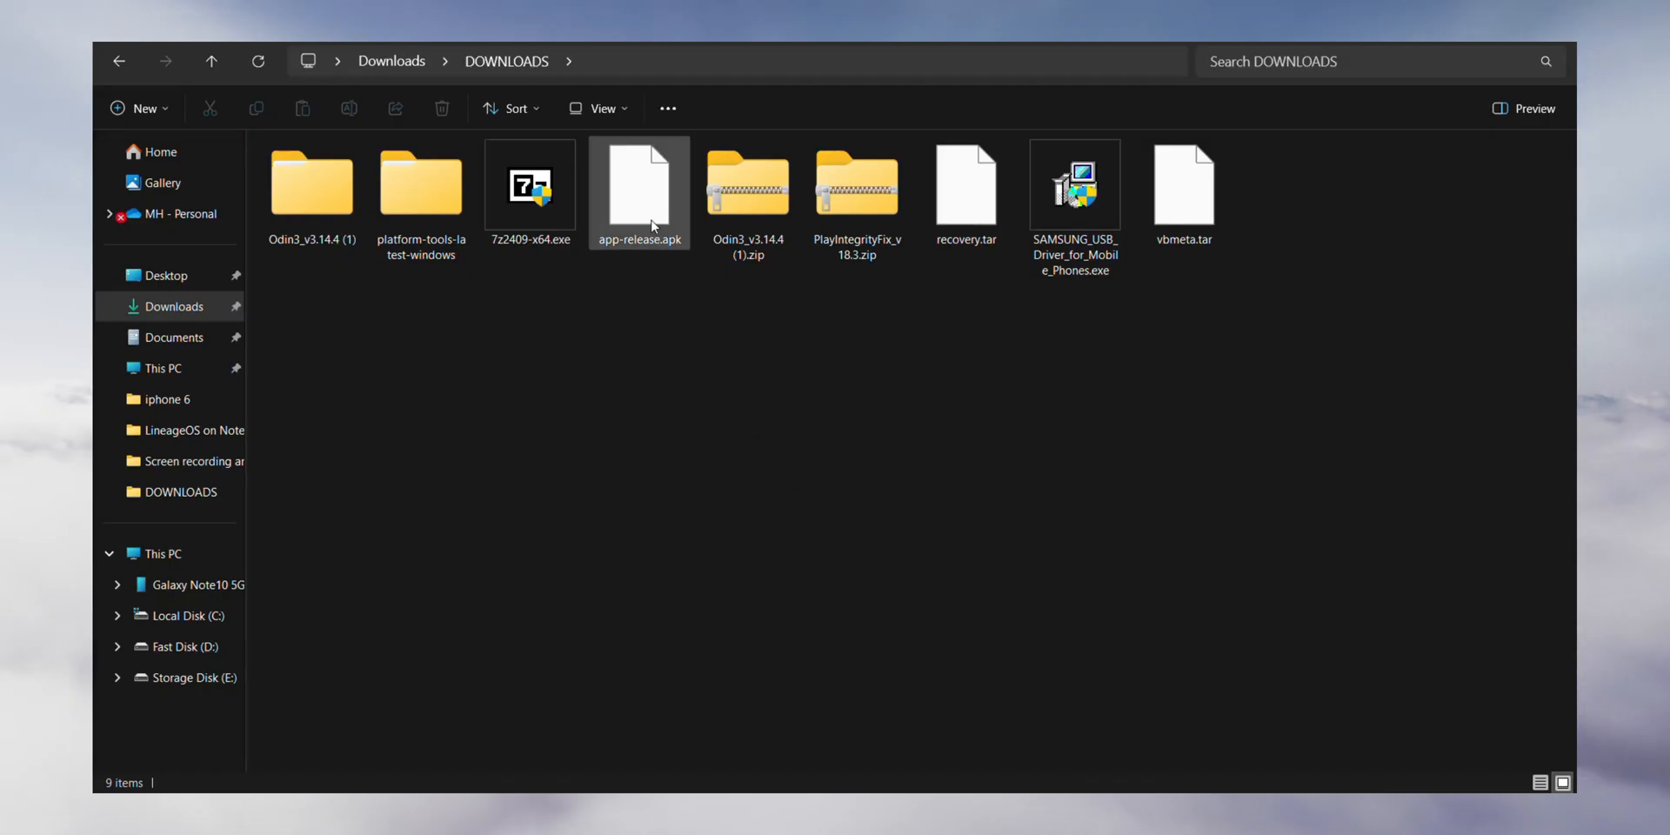
left_click(855, 186)
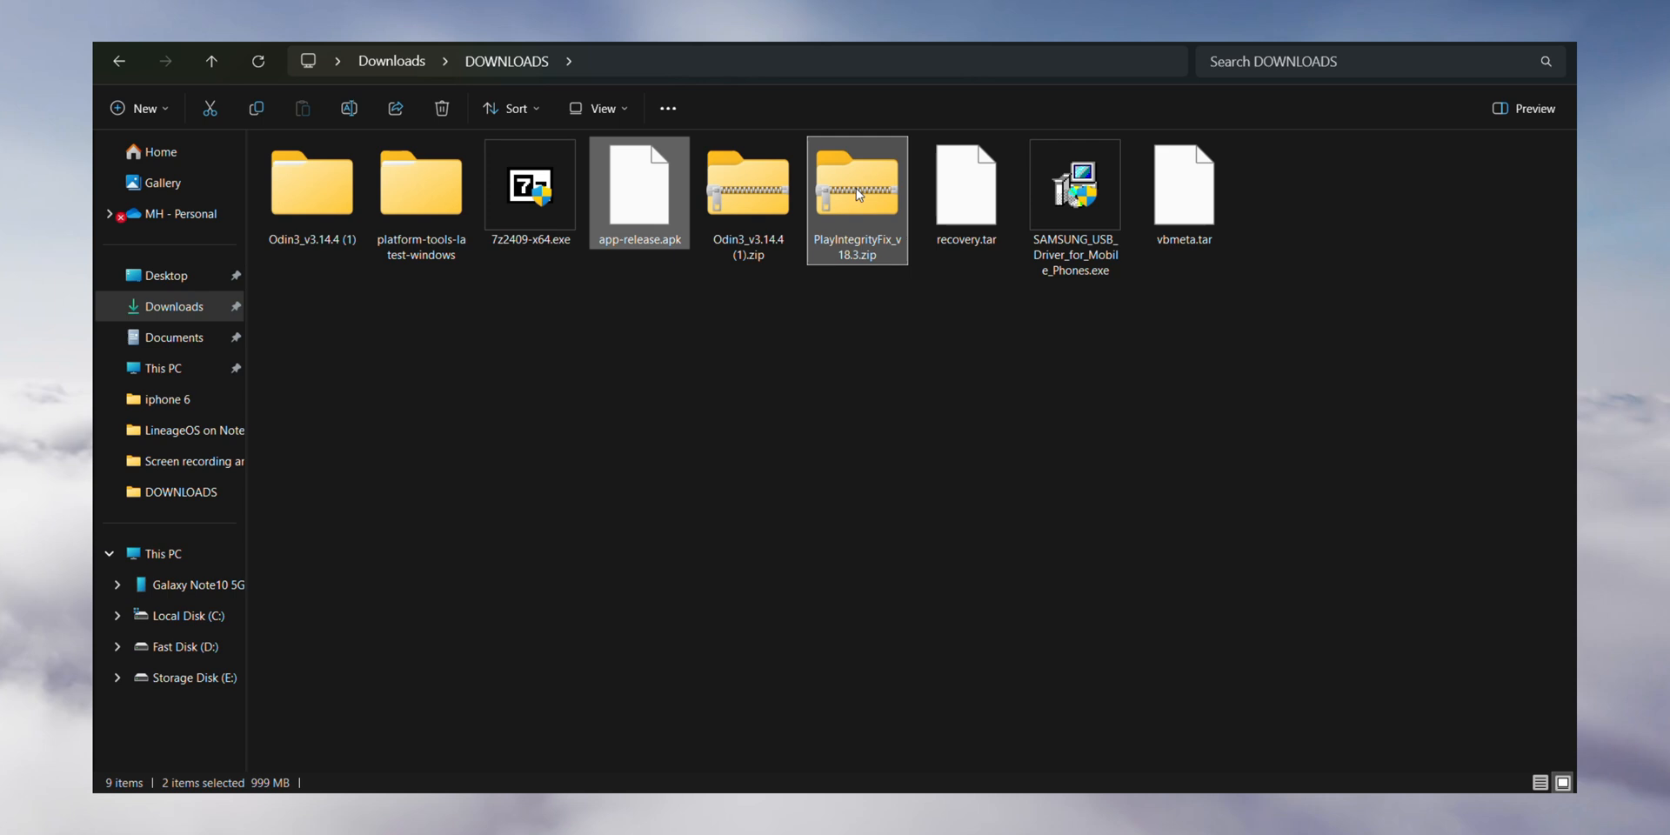